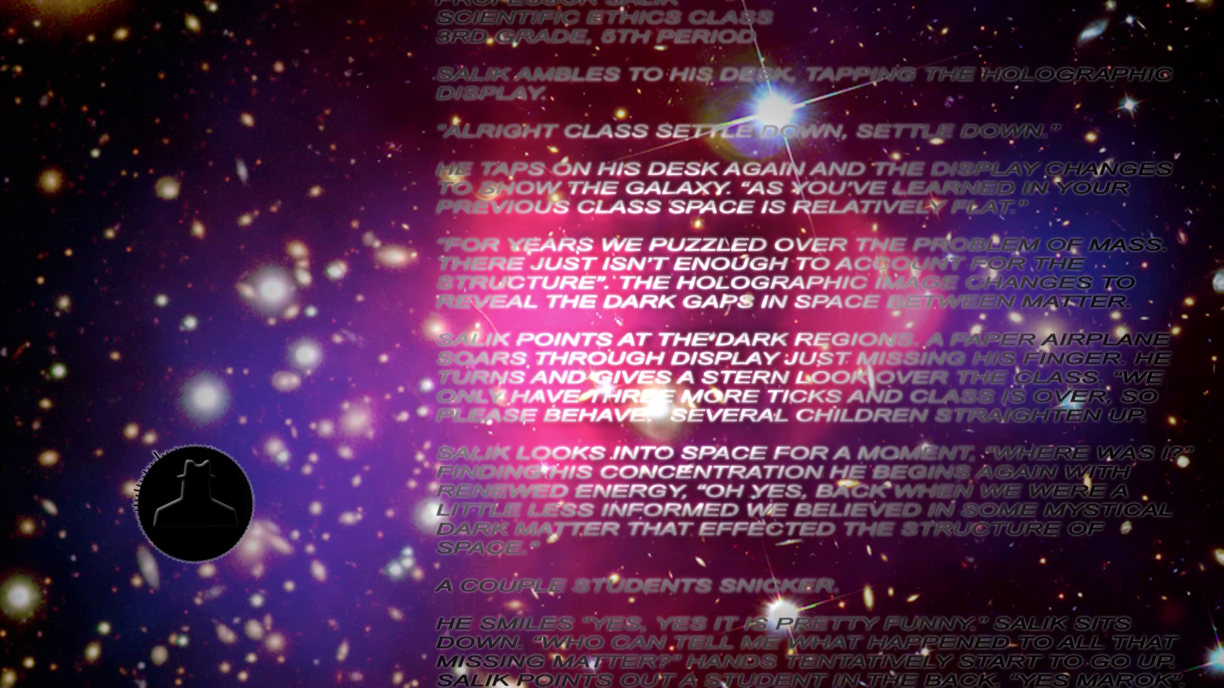
{"action": "scroll", "scroll_direction": "up", "scroll_amount": 3}
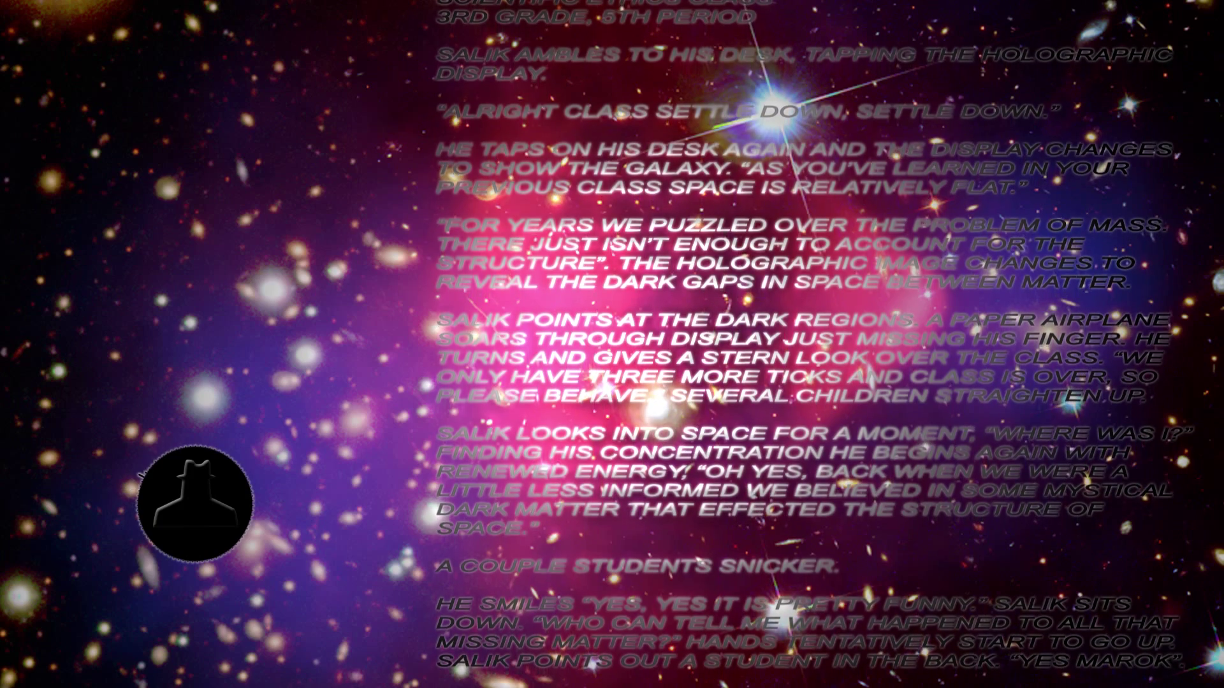
{"action": "scroll", "scroll_direction": "up", "scroll_amount": 3}
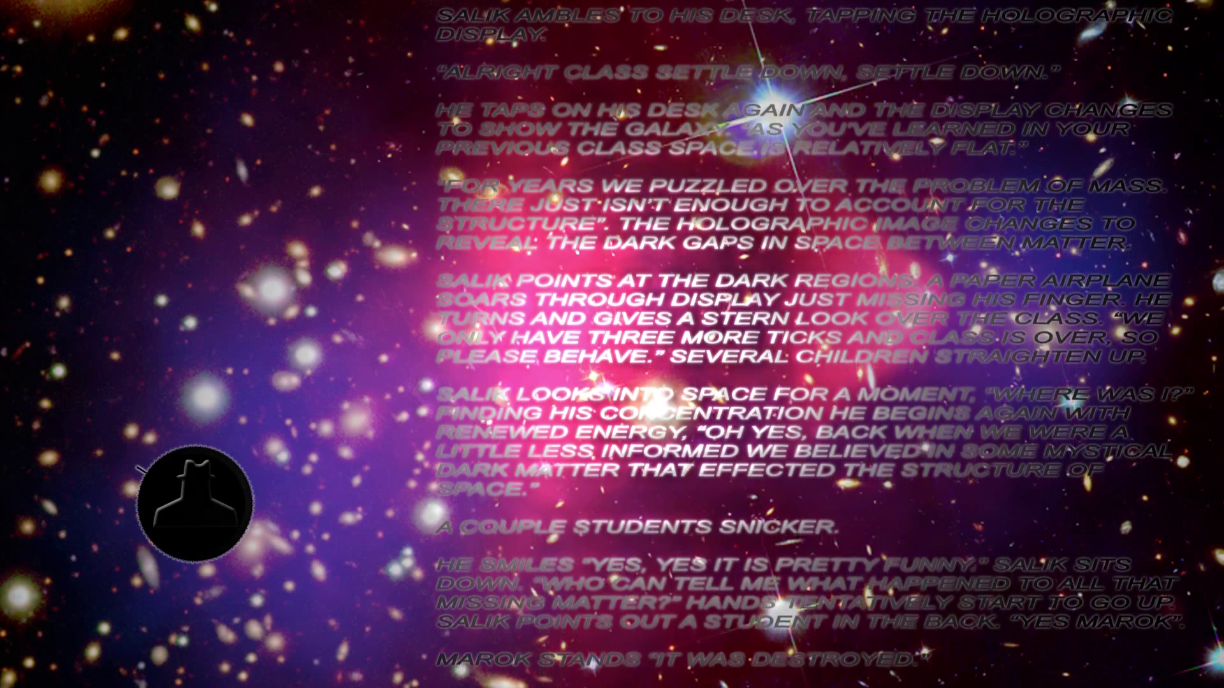
{"action": "scroll", "scroll_direction": "up", "scroll_amount": 3}
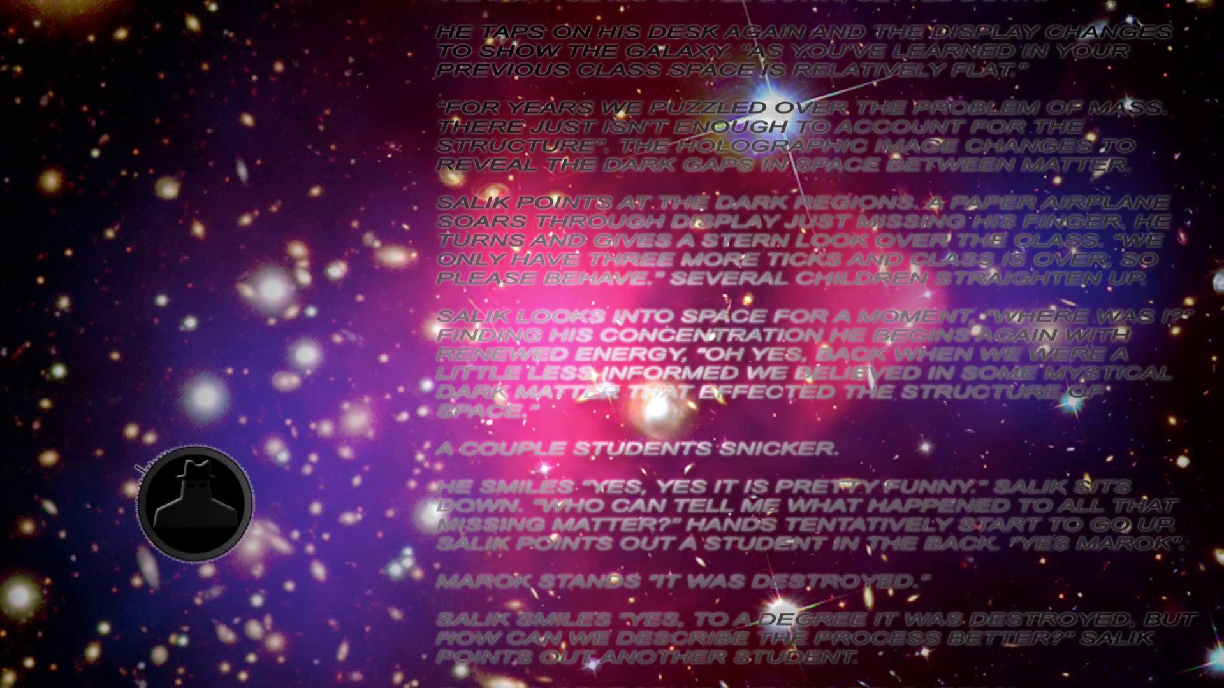
{"action": "scroll", "scroll_direction": "down", "scroll_amount": 3}
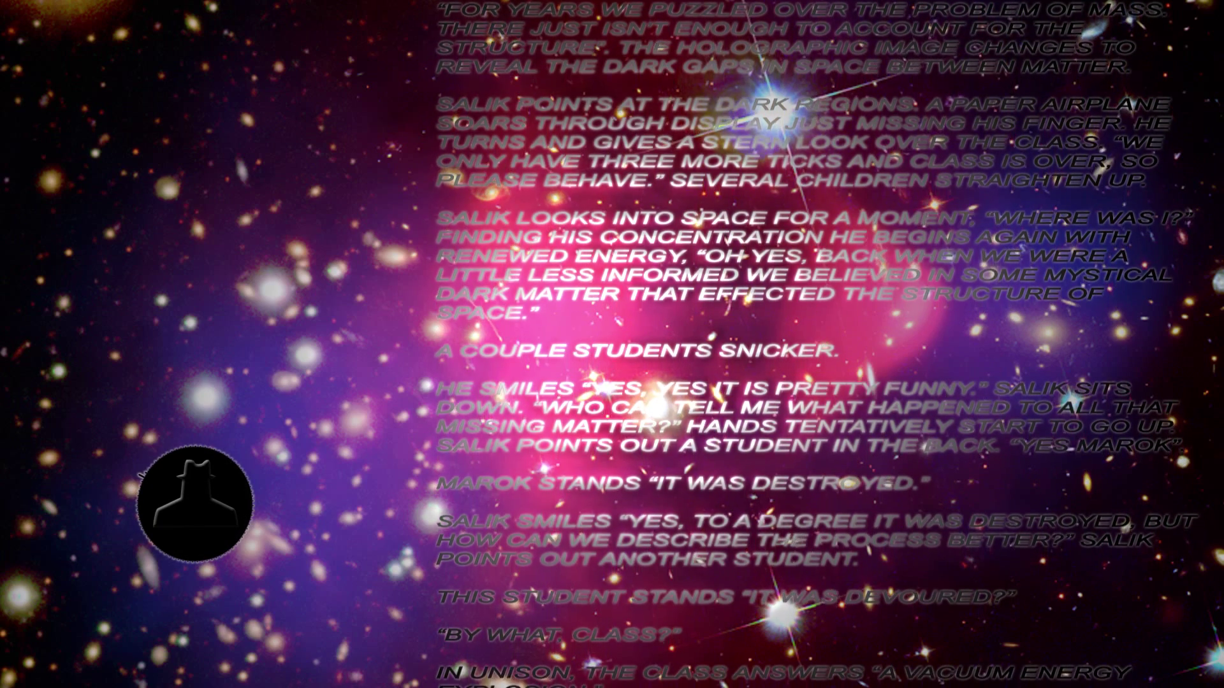
{"action": "scroll", "scroll_direction": "up", "scroll_amount": 3}
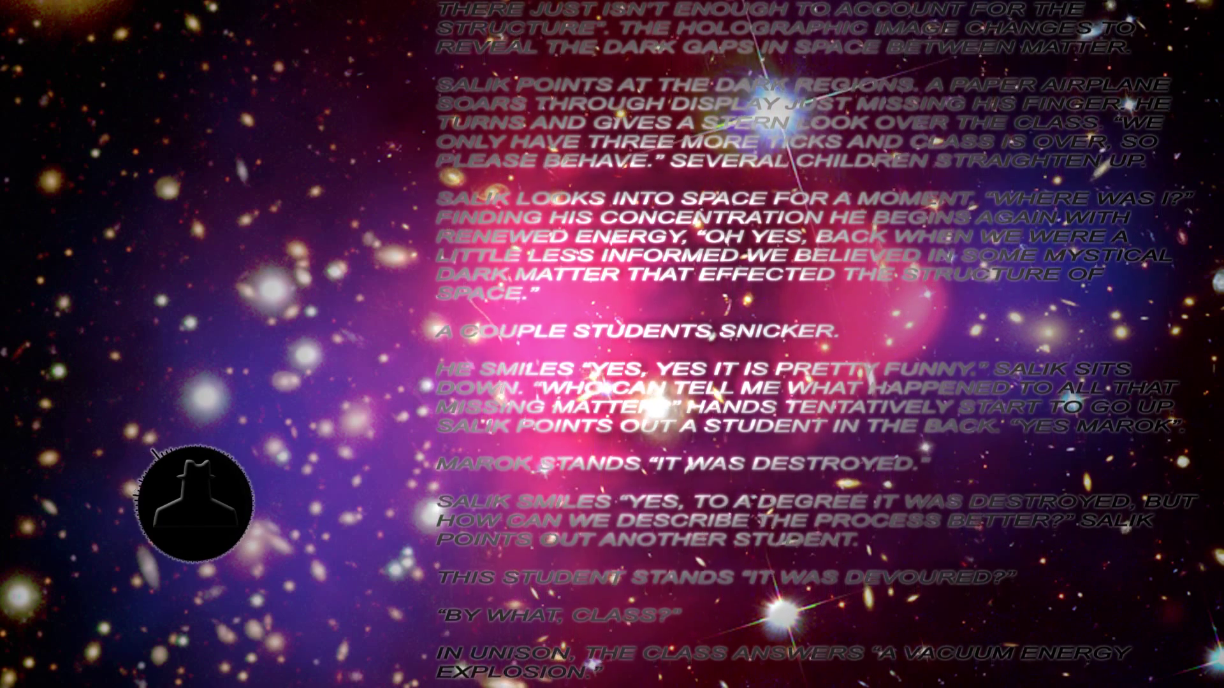
{"action": "scroll", "scroll_direction": "up", "scroll_amount": 3}
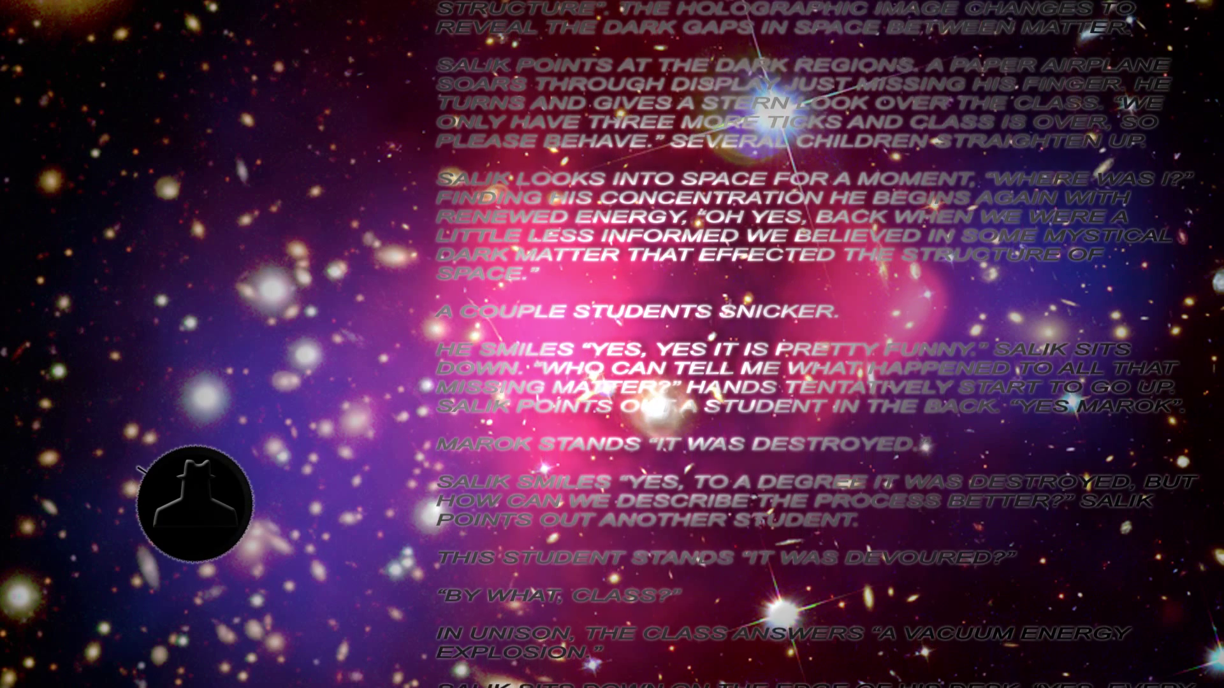
{"action": "scroll", "scroll_direction": "up", "scroll_amount": 3}
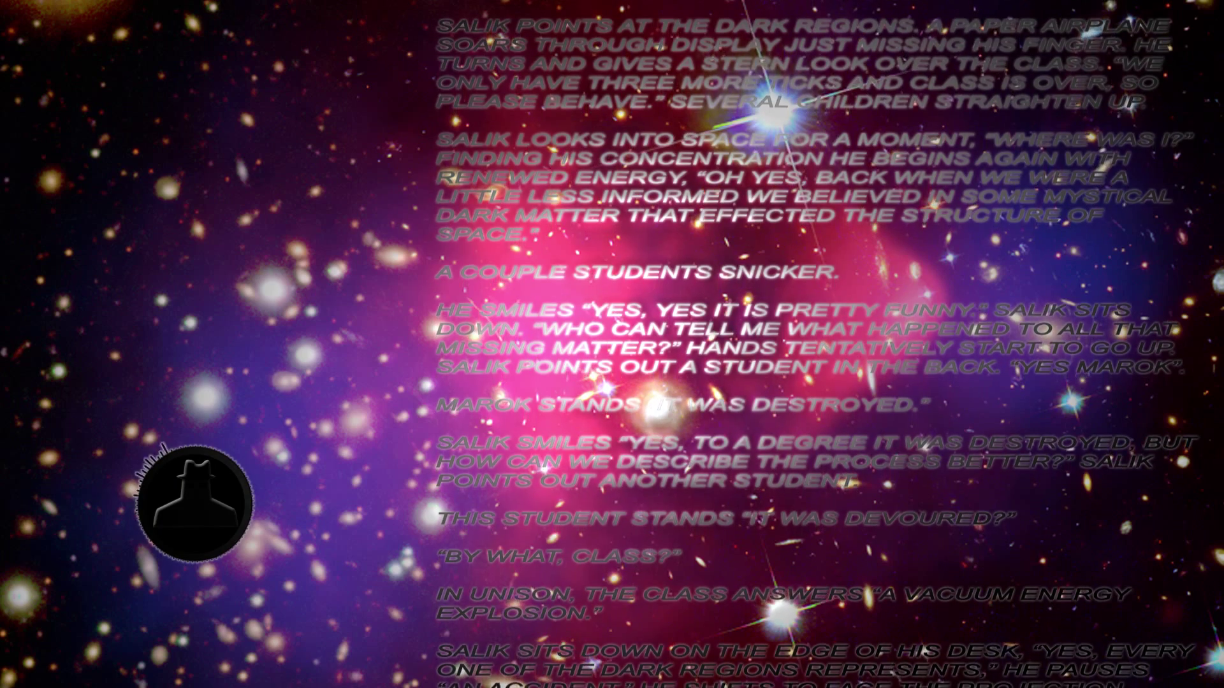
{"action": "scroll", "scroll_direction": "up", "scroll_amount": 3}
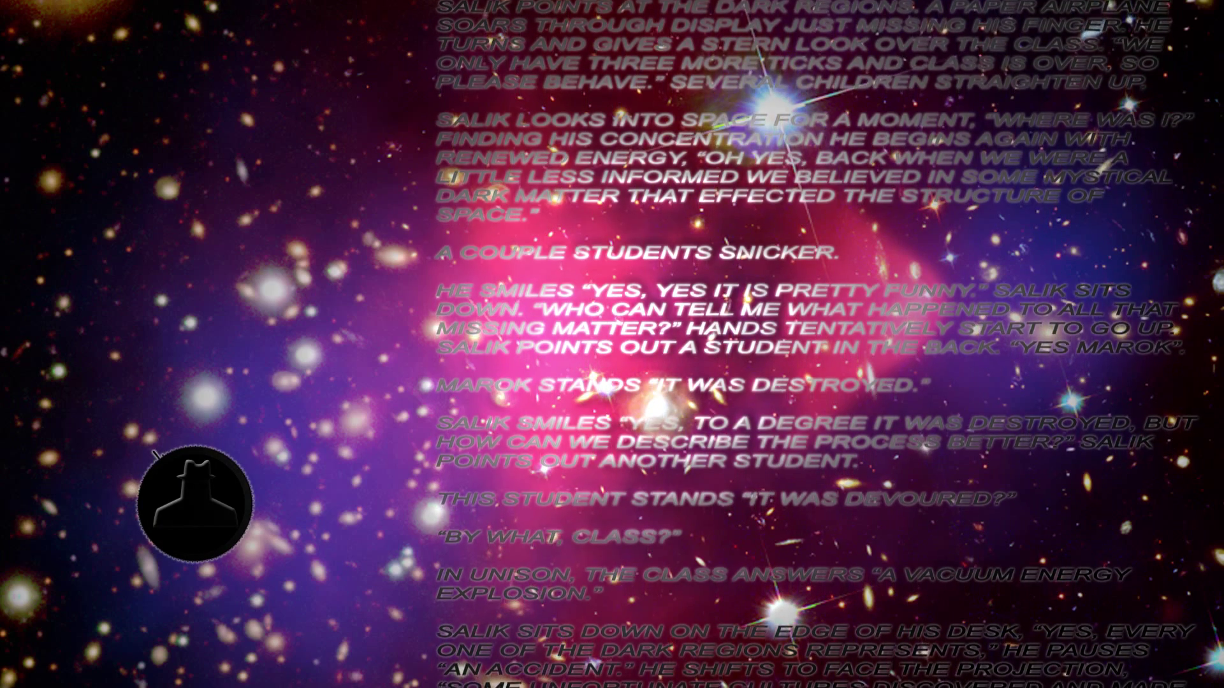
{"action": "scroll", "scroll_direction": "up", "scroll_amount": 3}
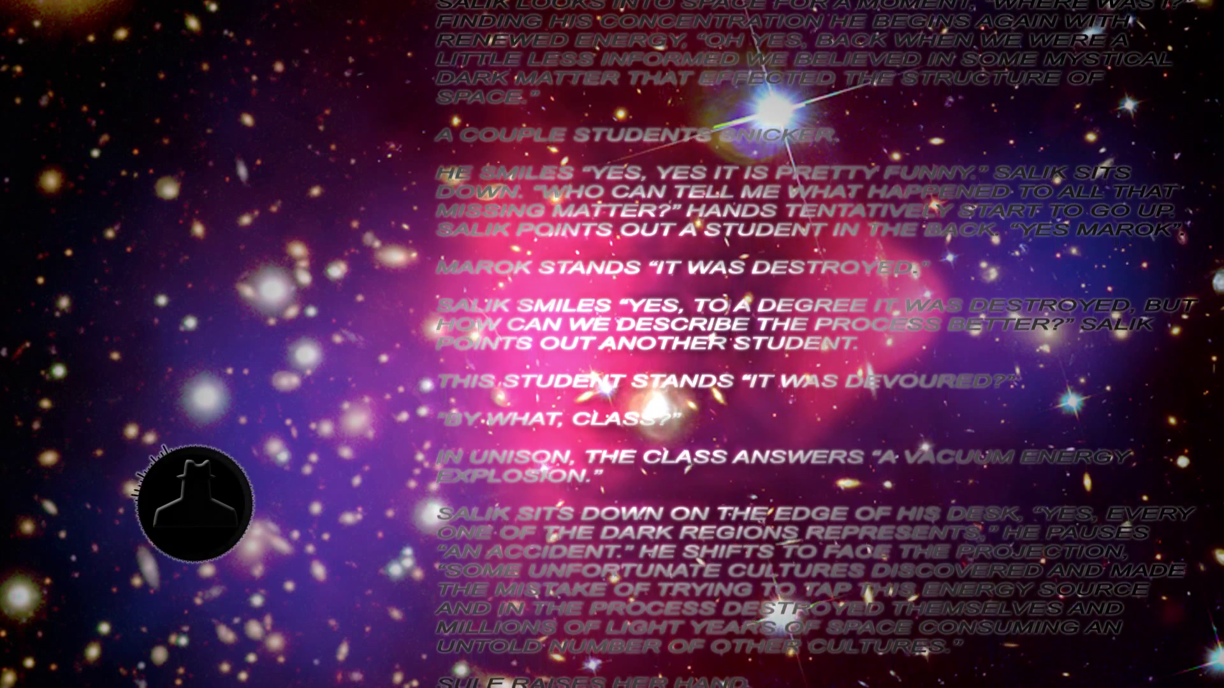
{"action": "scroll", "scroll_direction": "up", "scroll_amount": 3}
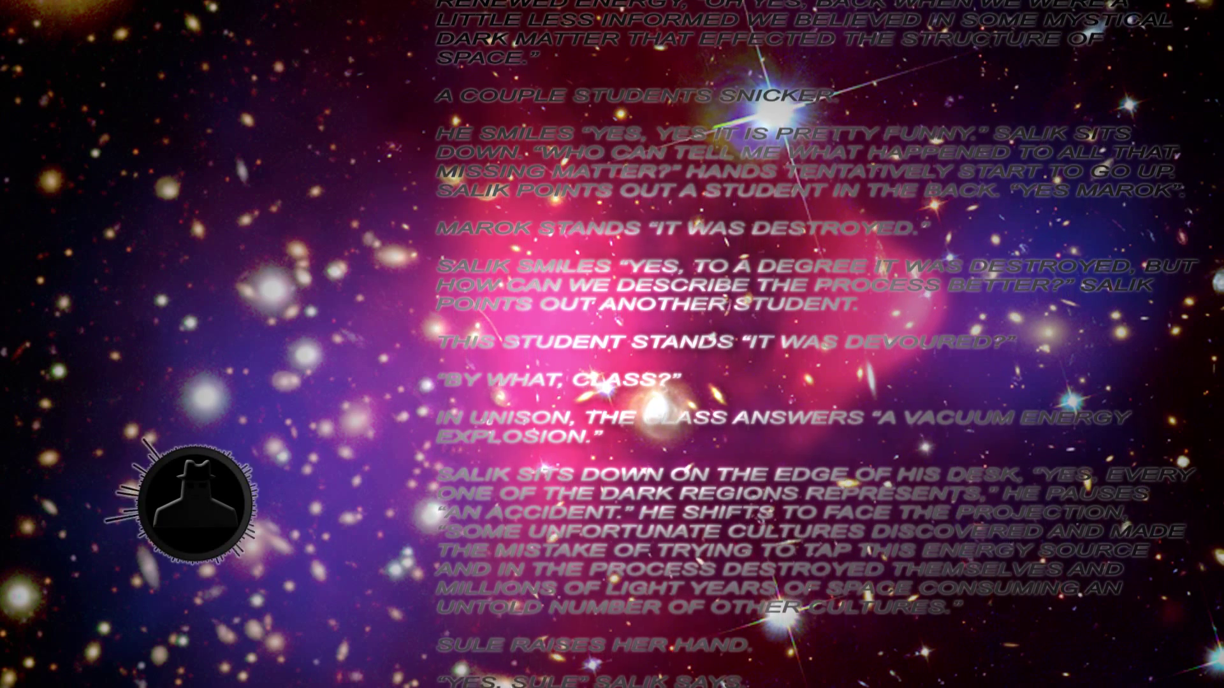
{"action": "scroll", "scroll_direction": "up", "scroll_amount": 3}
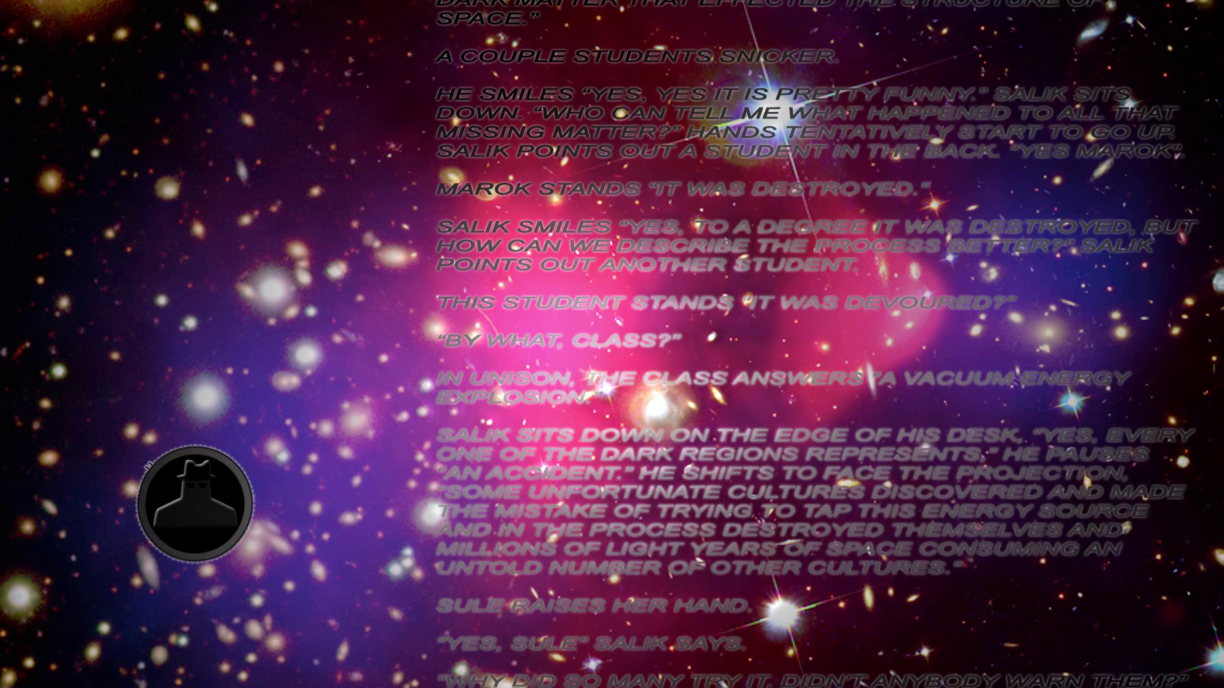
{"action": "scroll", "scroll_direction": "up", "scroll_amount": 3}
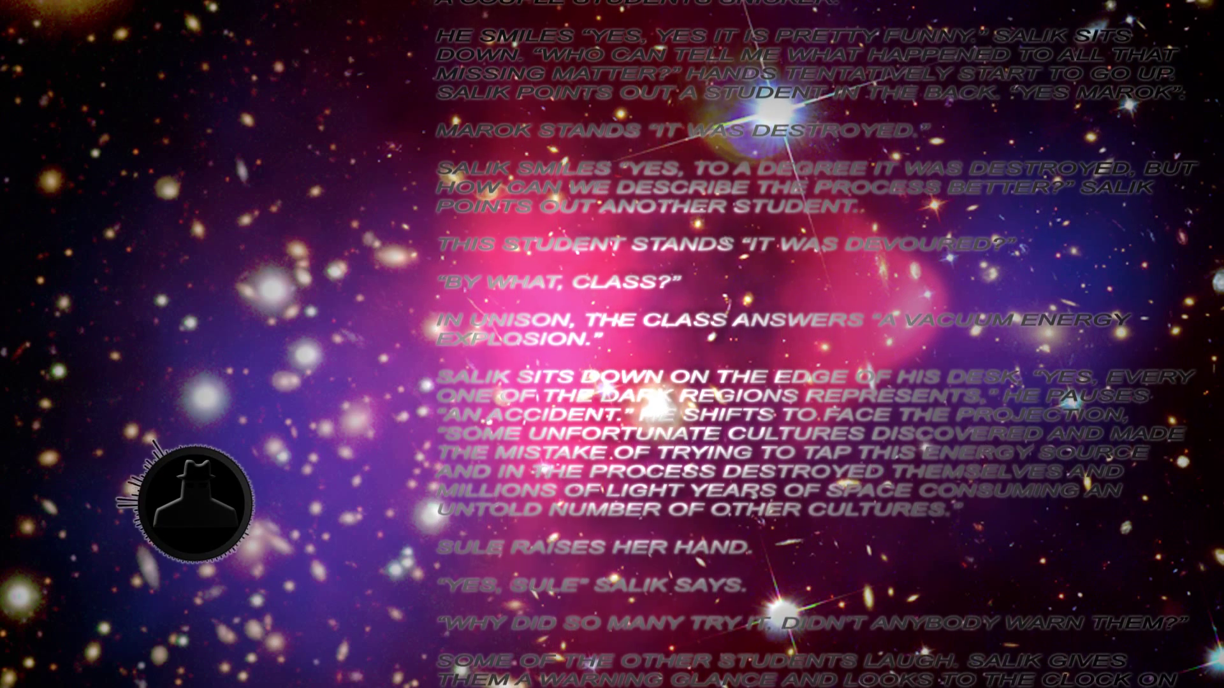
{"action": "scroll", "scroll_direction": "up", "scroll_amount": 3}
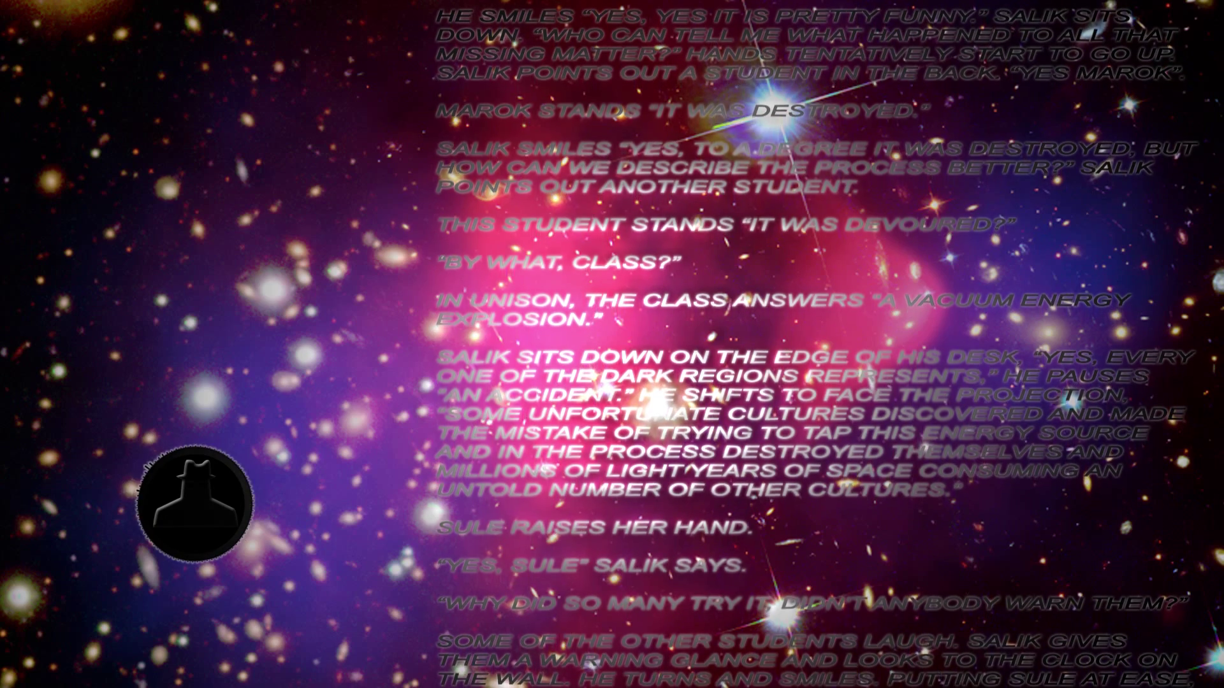